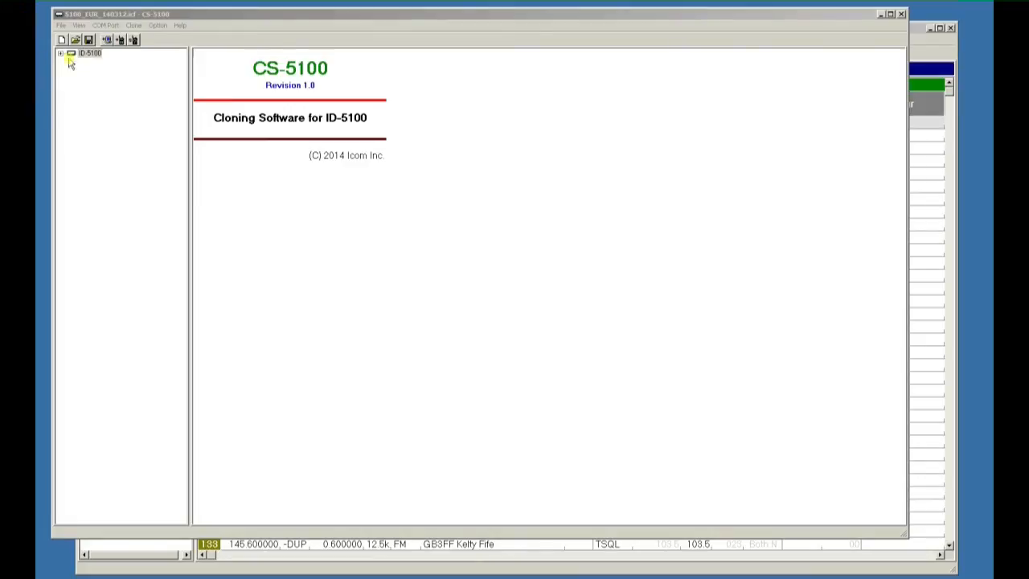
# Expand the ID-5100 tree and show the empty memory channel sheet 200–299
pyautogui.click(62, 53)
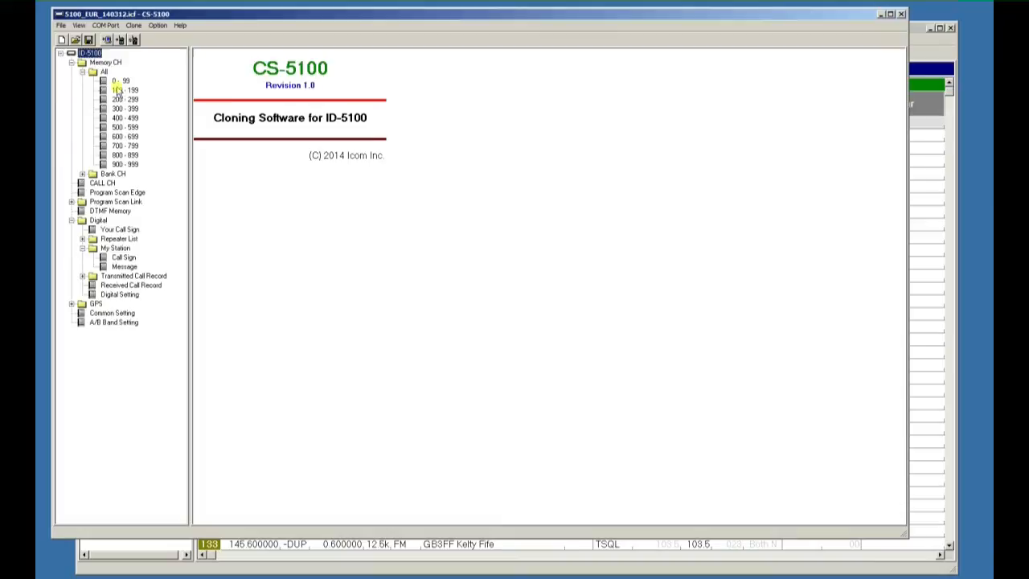
pyautogui.click(125, 99)
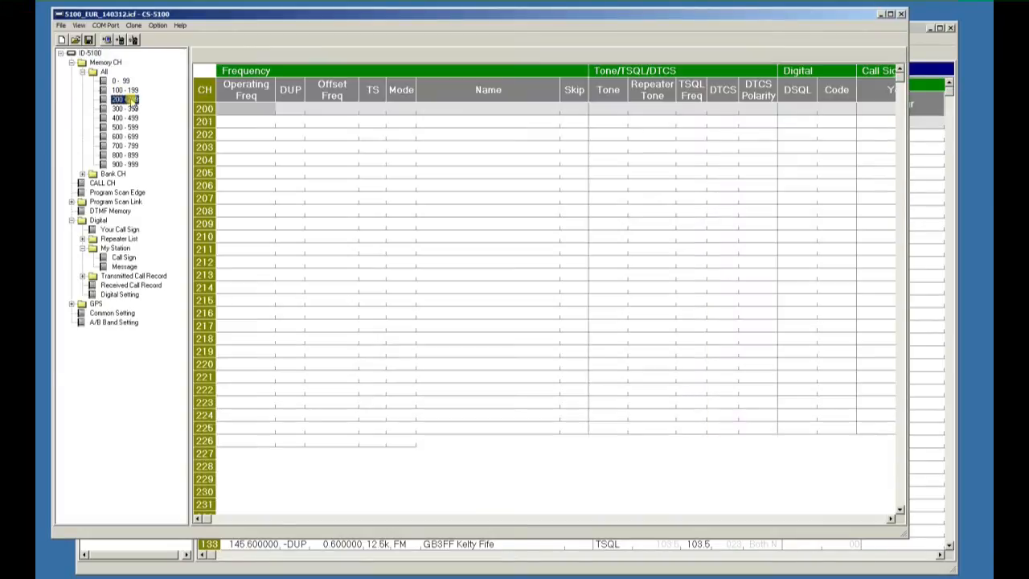
pyautogui.click(105, 62)
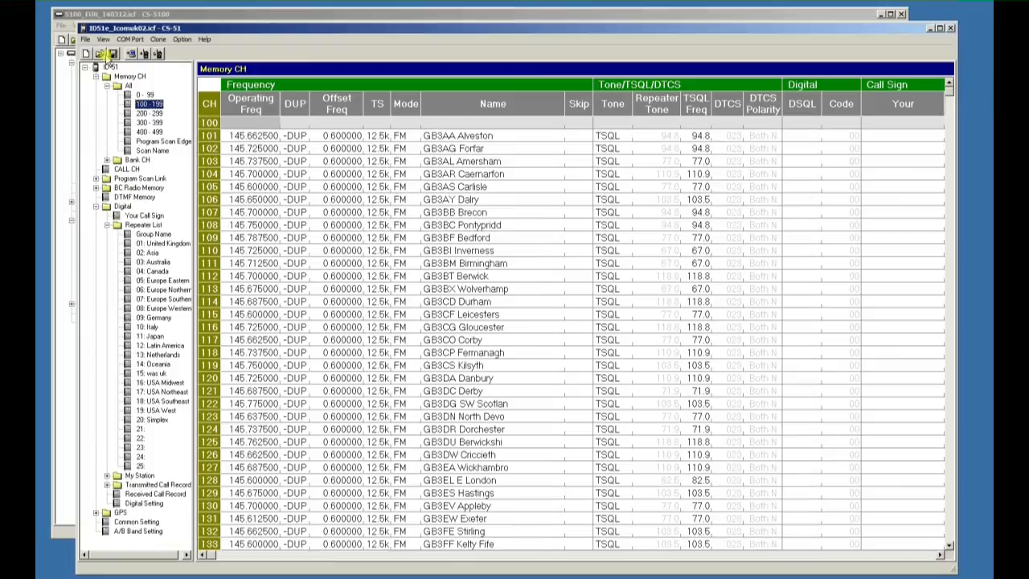
# Begin exporting the CS-51 repeater channels to CSV, then cancel the Save As dialog
pyautogui.click(85, 39)
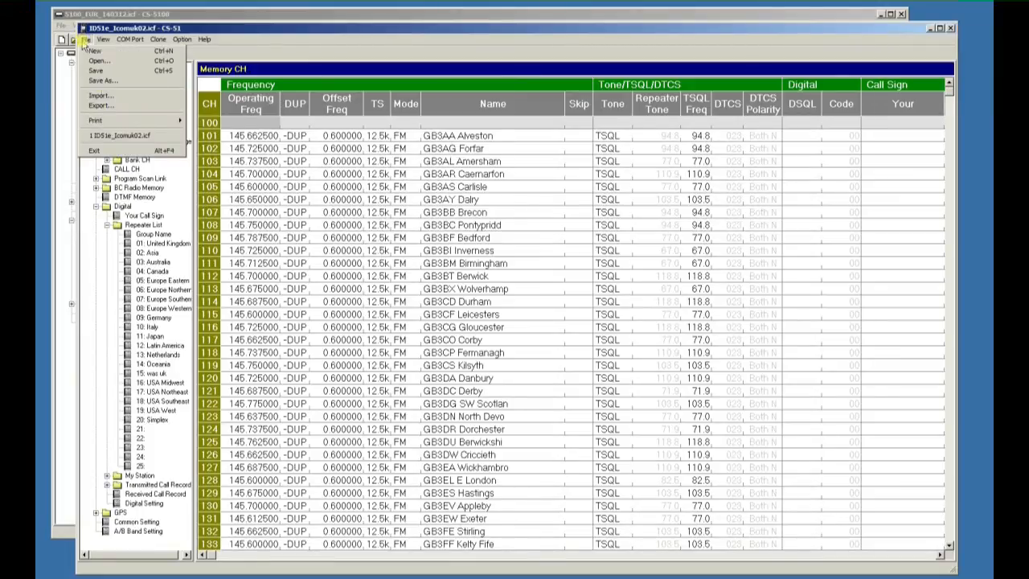
pyautogui.click(102, 80)
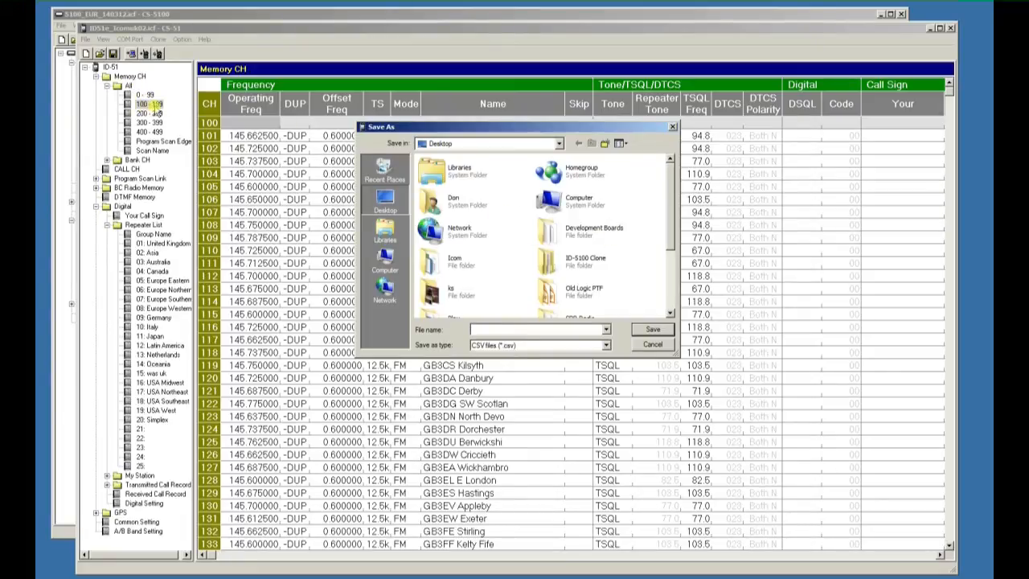
pyautogui.scroll(-3)
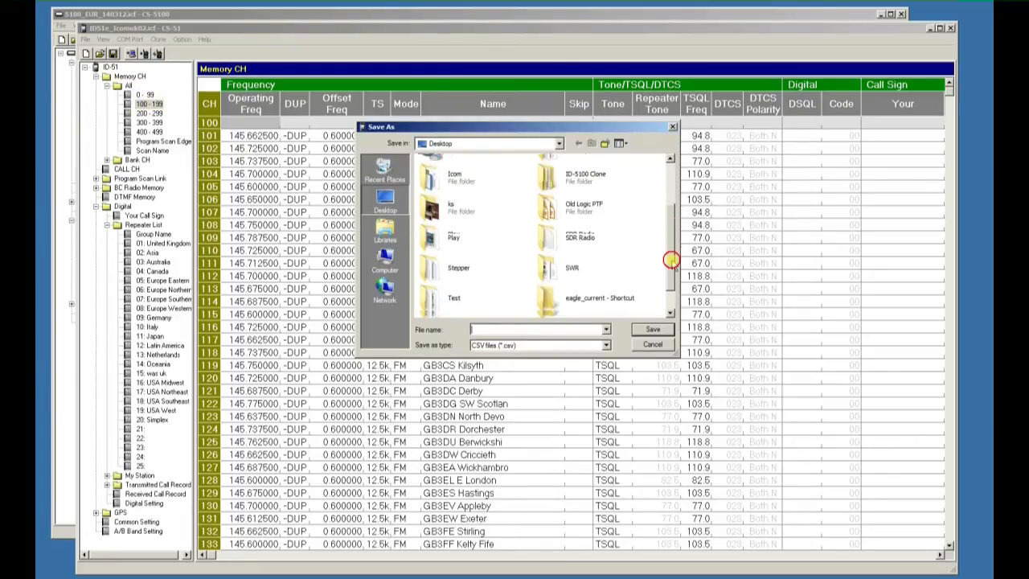
pyautogui.click(482, 300)
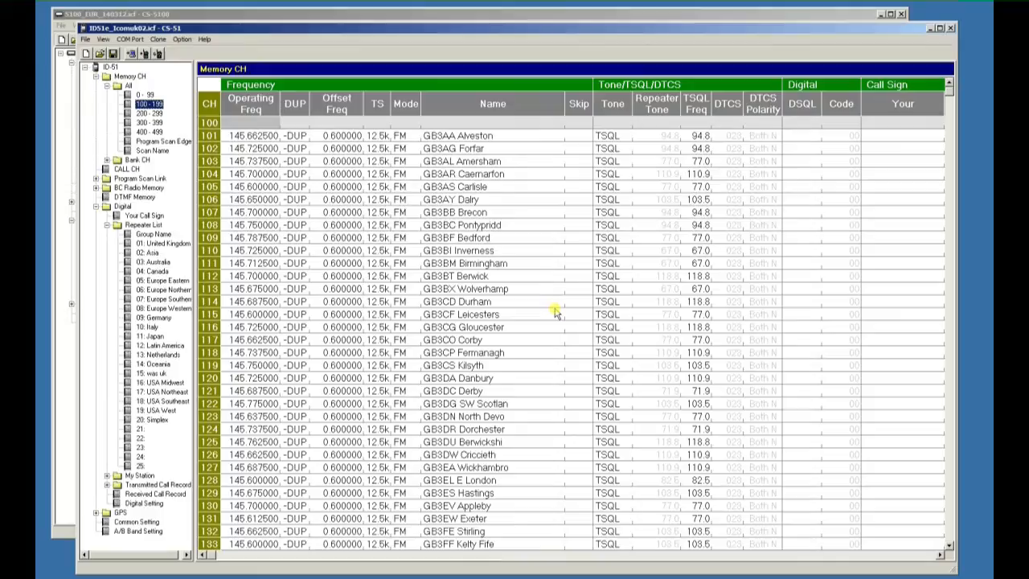
pyautogui.moveTo(503, 288)
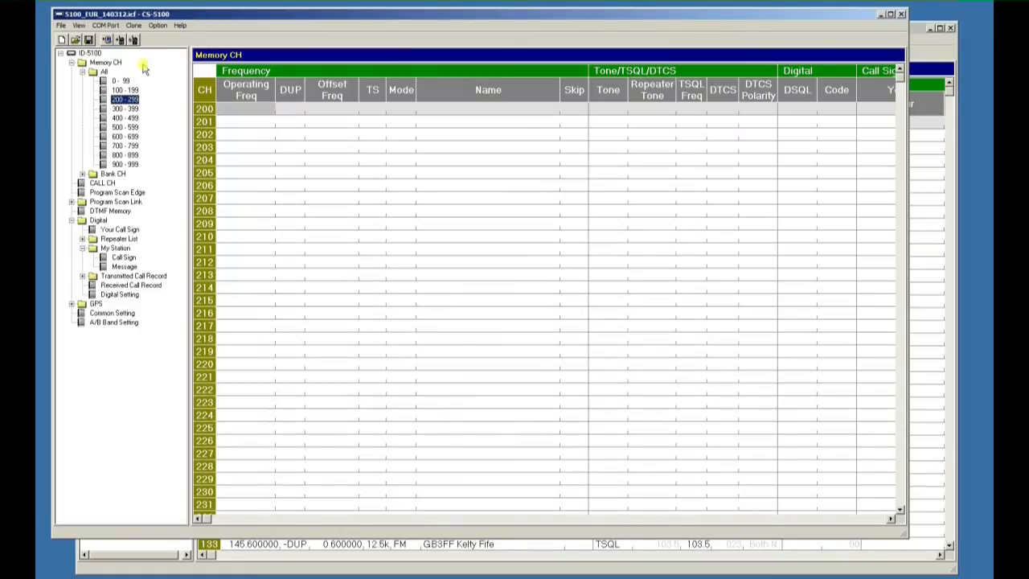
# Check channels 100–199, then import a CSV into 200–299, confirming the clear-sheet warning
pyautogui.click(125, 89)
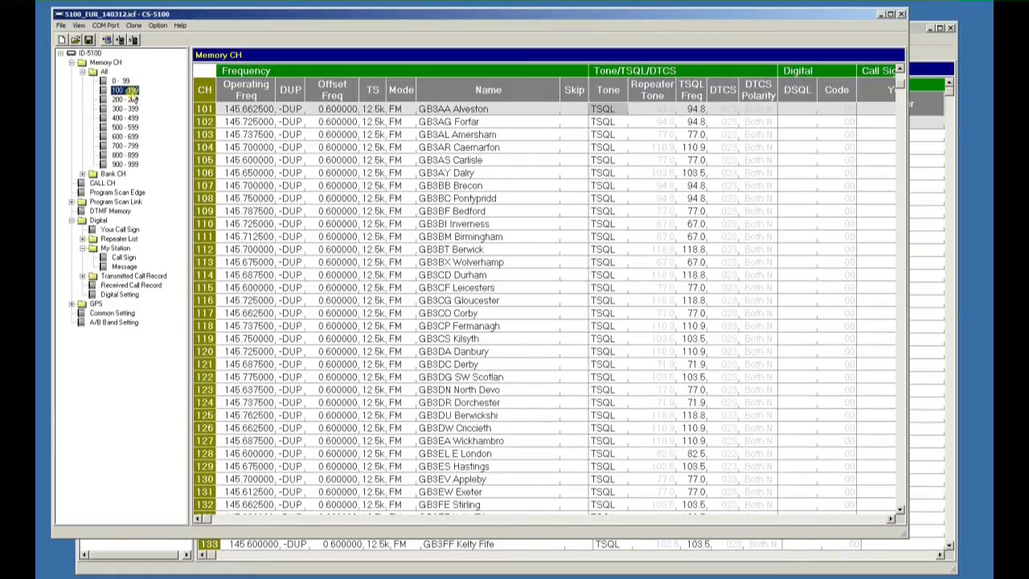
pyautogui.click(125, 99)
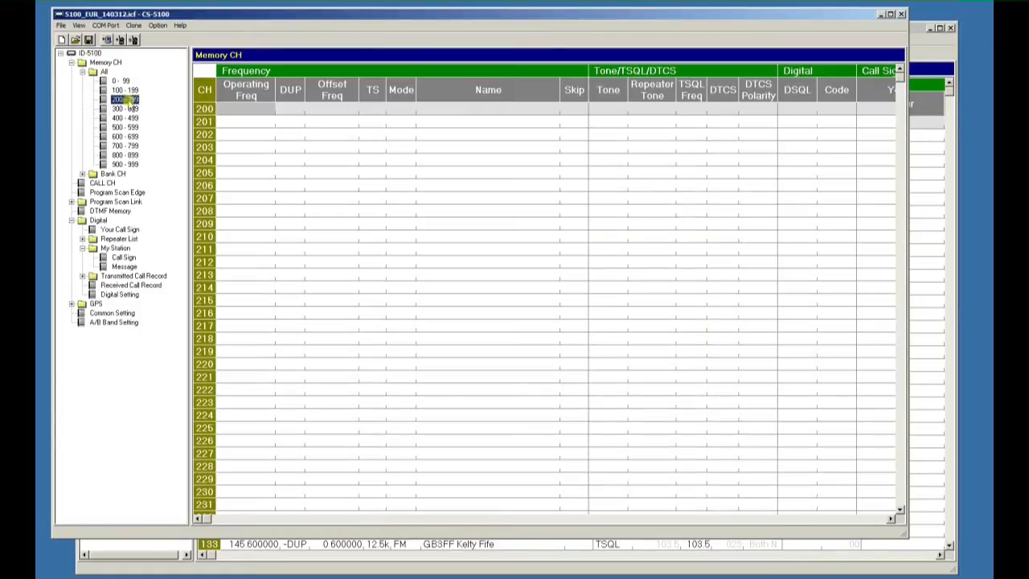
pyautogui.click(61, 25)
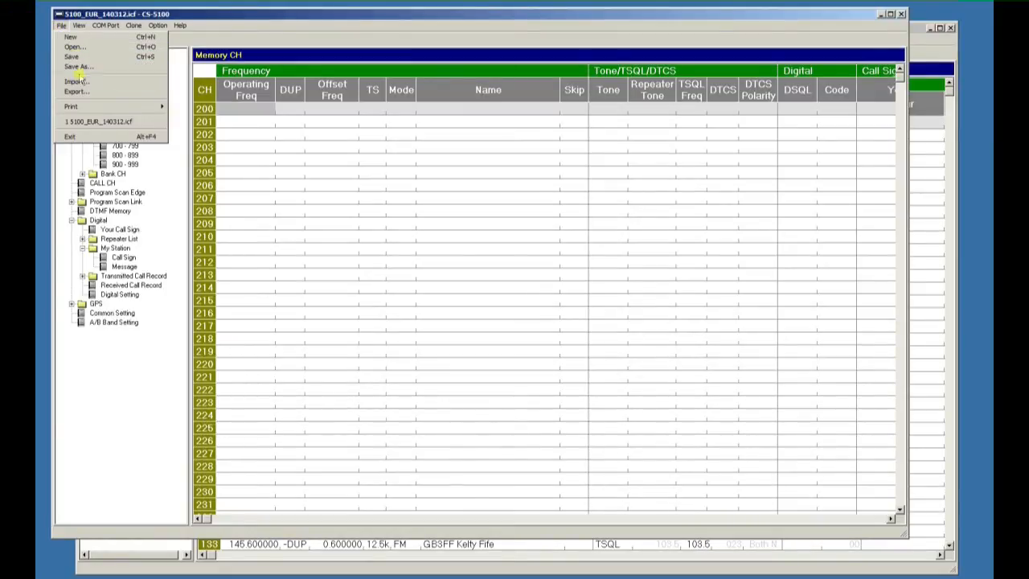
pyautogui.click(75, 81)
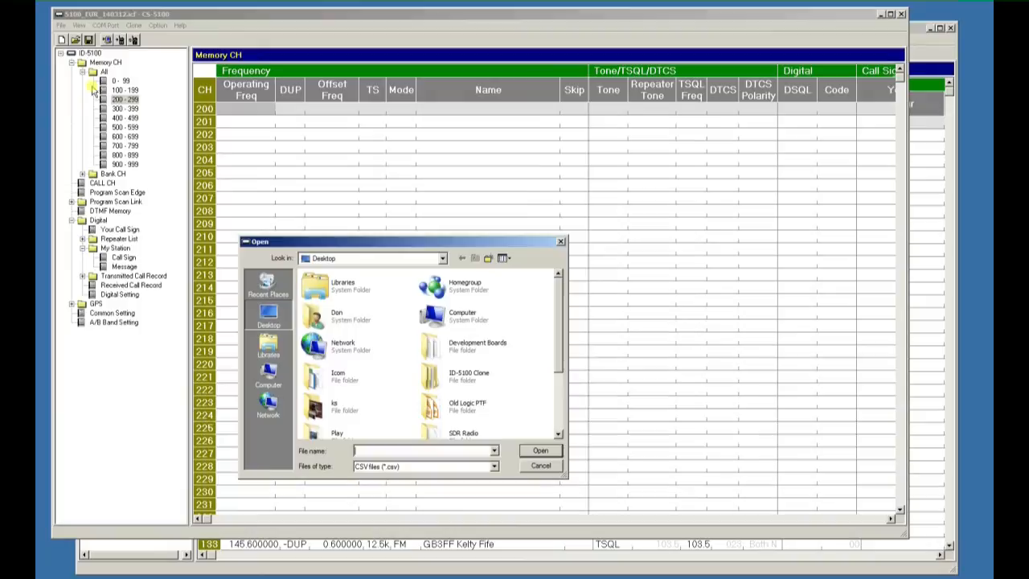
pyautogui.scroll(-3)
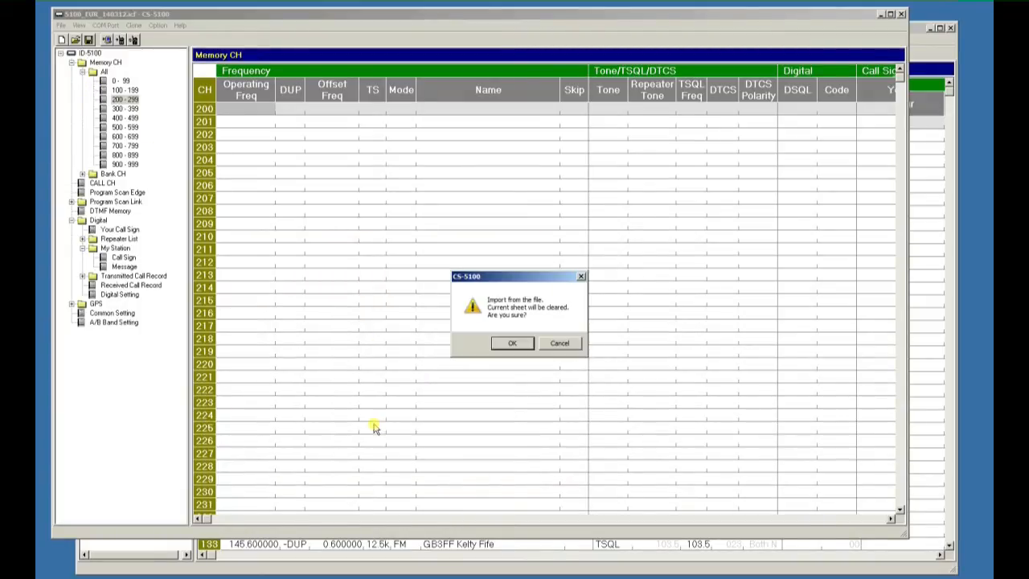
pyautogui.click(512, 342)
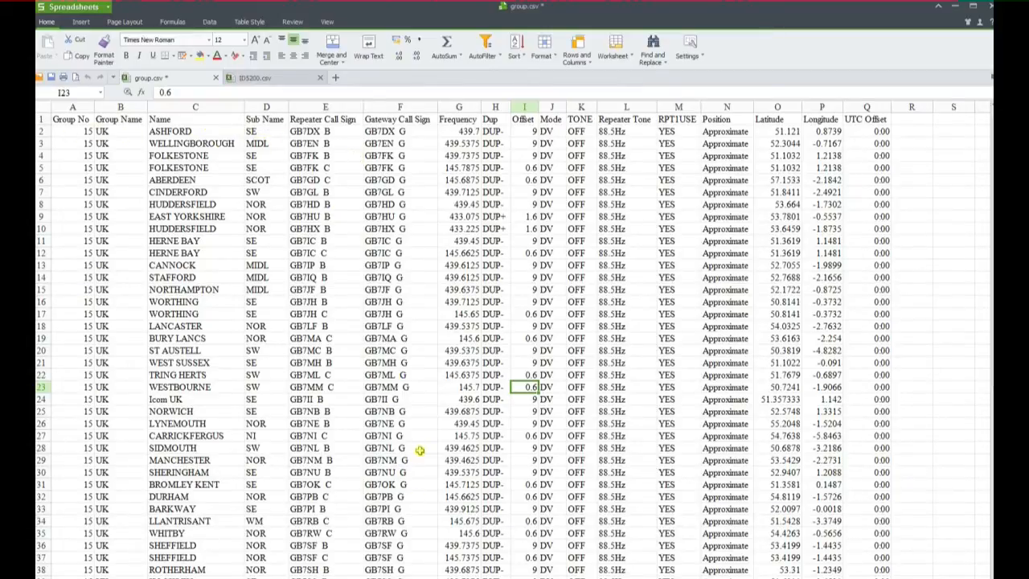
# Switch to the ID5200.csv template tab with its empty numbered channel rows
pyautogui.click(253, 77)
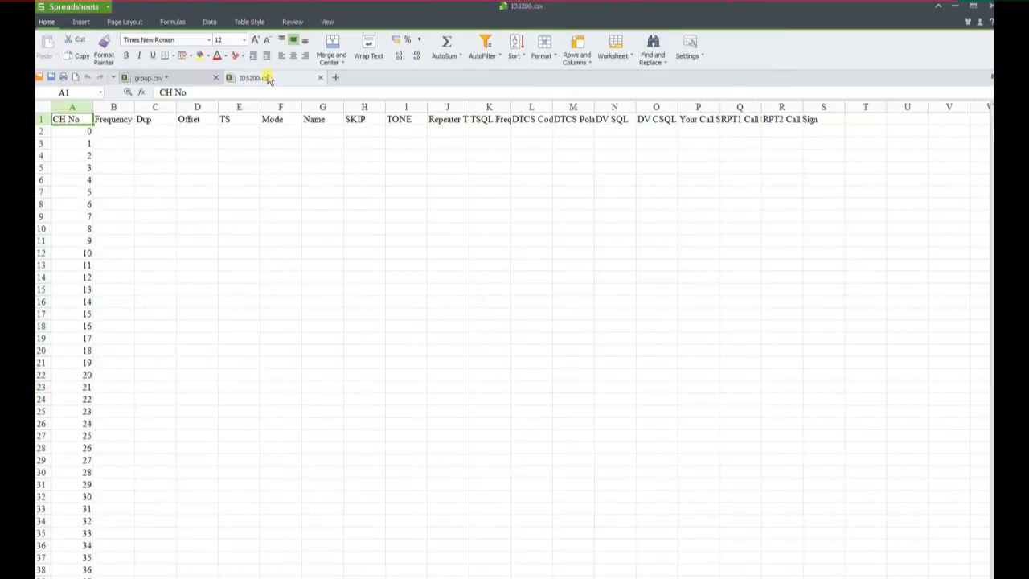
pyautogui.moveTo(266, 78)
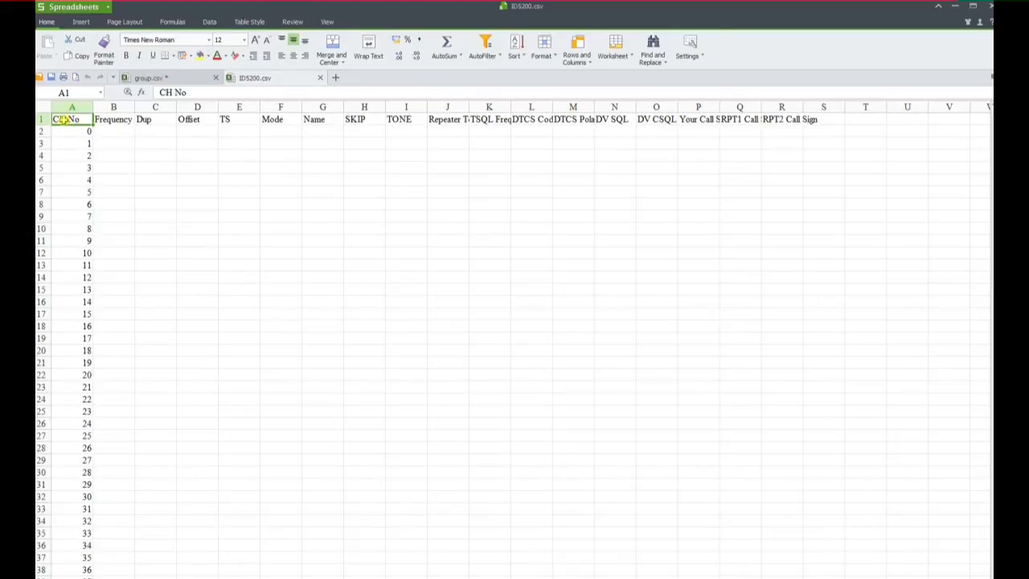
pyautogui.moveTo(105, 541)
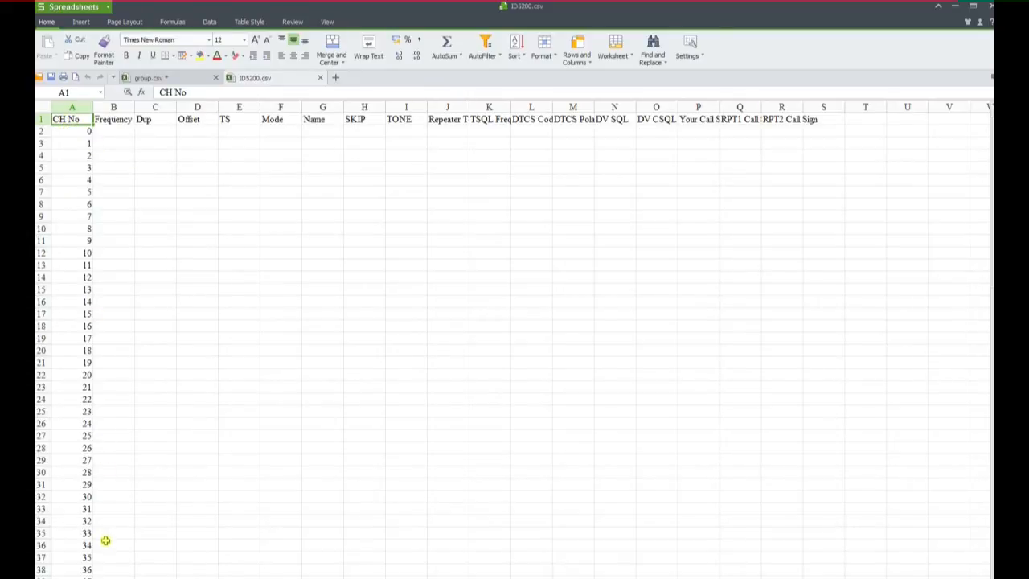
pyautogui.moveTo(114, 133)
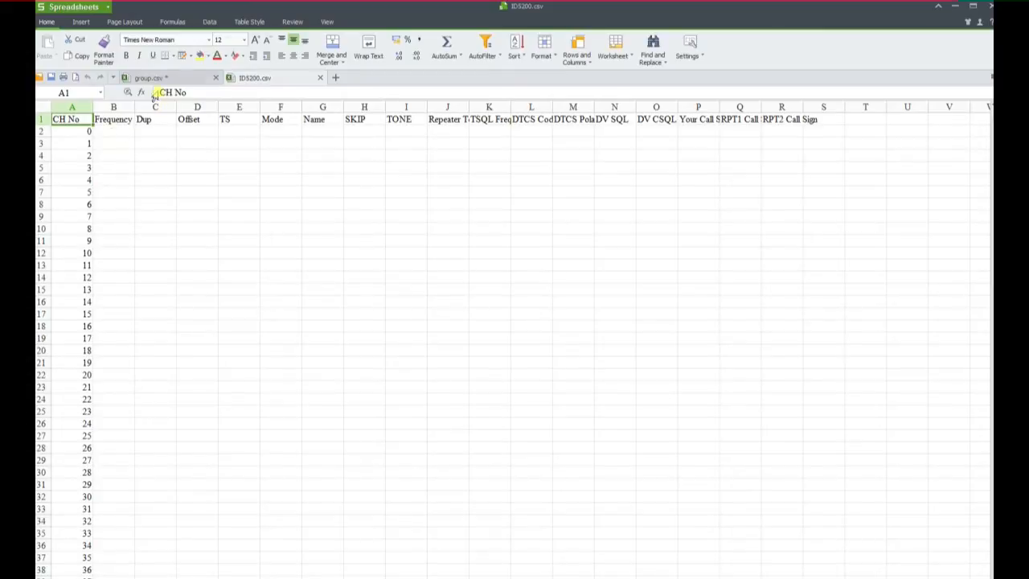
# Paste 27 repeater names from group.csv into ID5200's Name column at G2, widening it
pyautogui.click(149, 77)
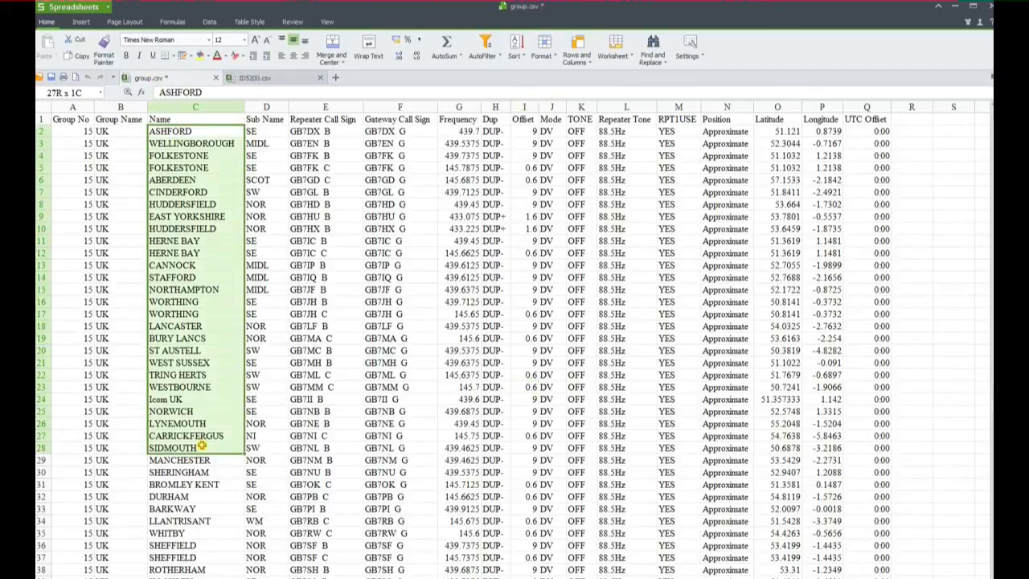
pyautogui.click(196, 313)
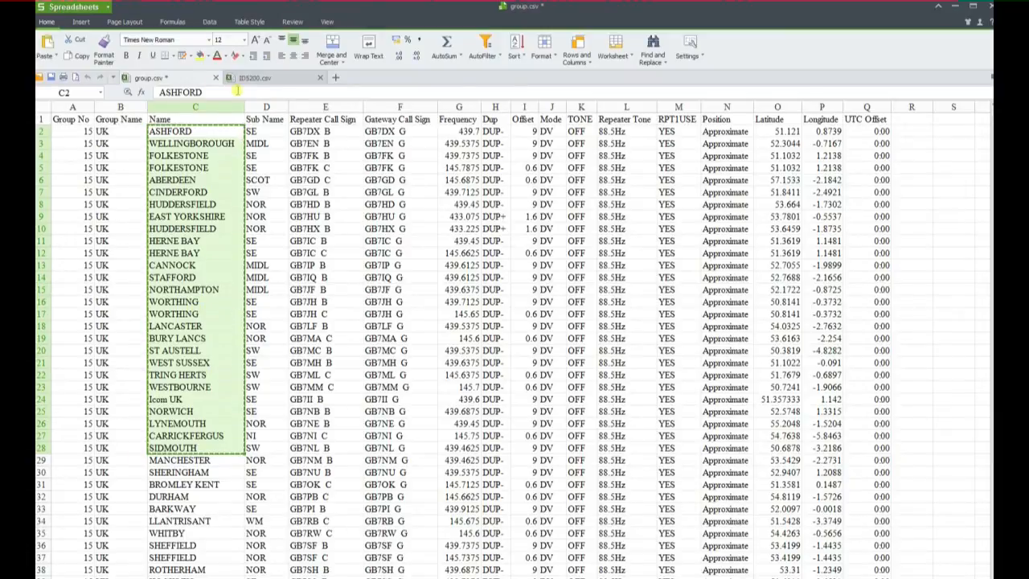
pyautogui.click(254, 78)
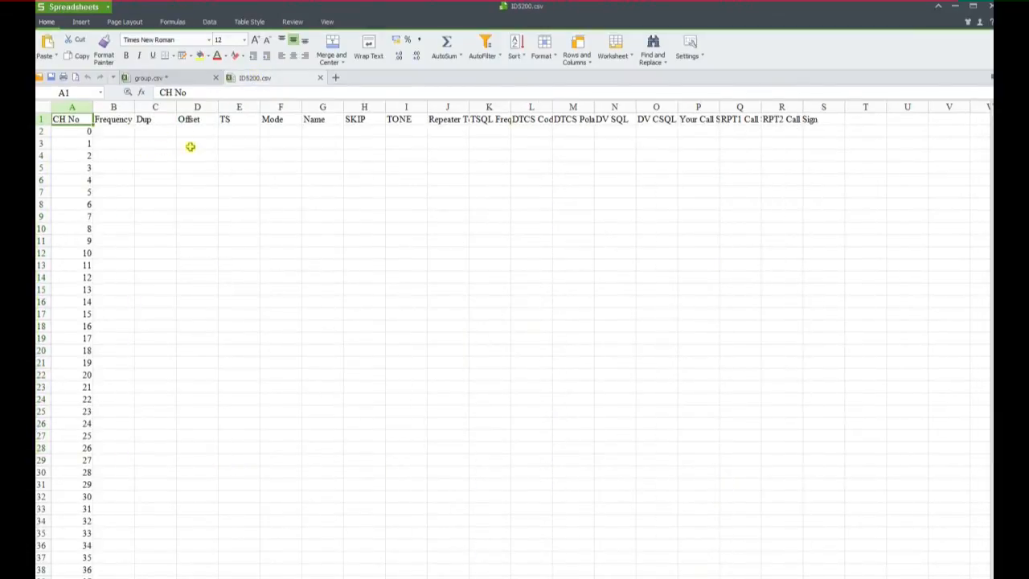
pyautogui.moveTo(420, 139)
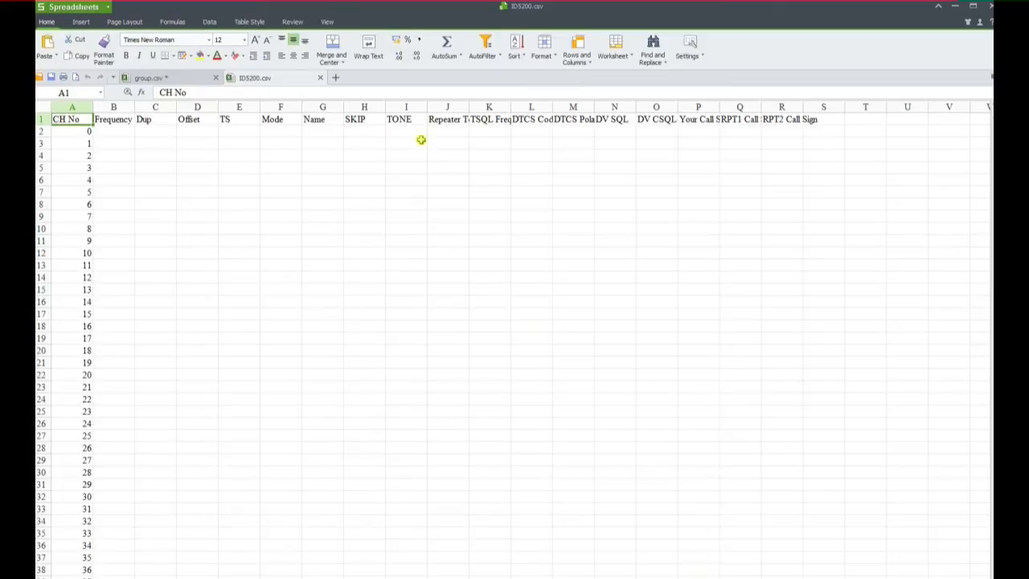
pyautogui.click(323, 131)
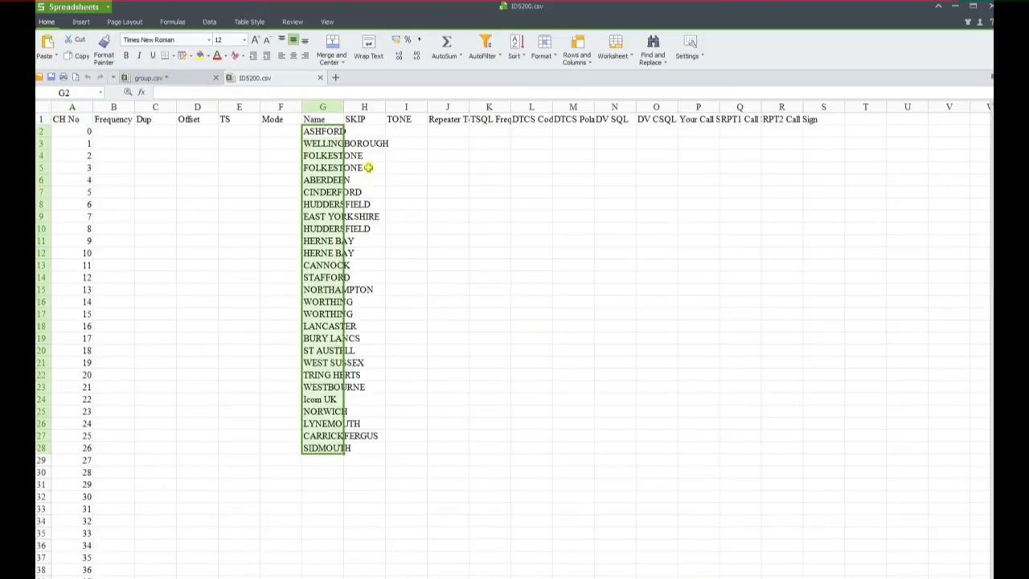
pyautogui.moveTo(346, 106); pyautogui.dragTo(398, 106)
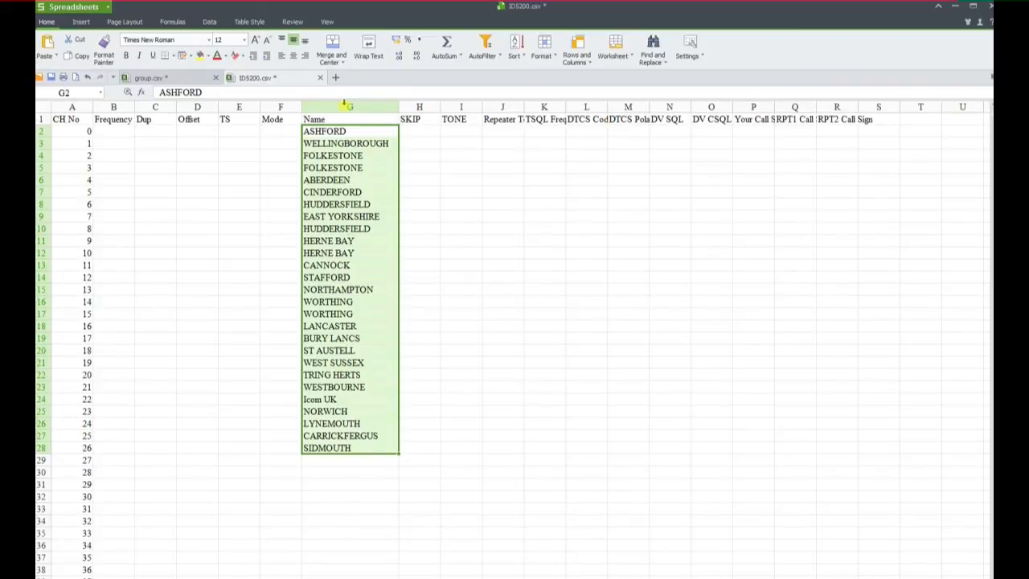
pyautogui.moveTo(758, 242)
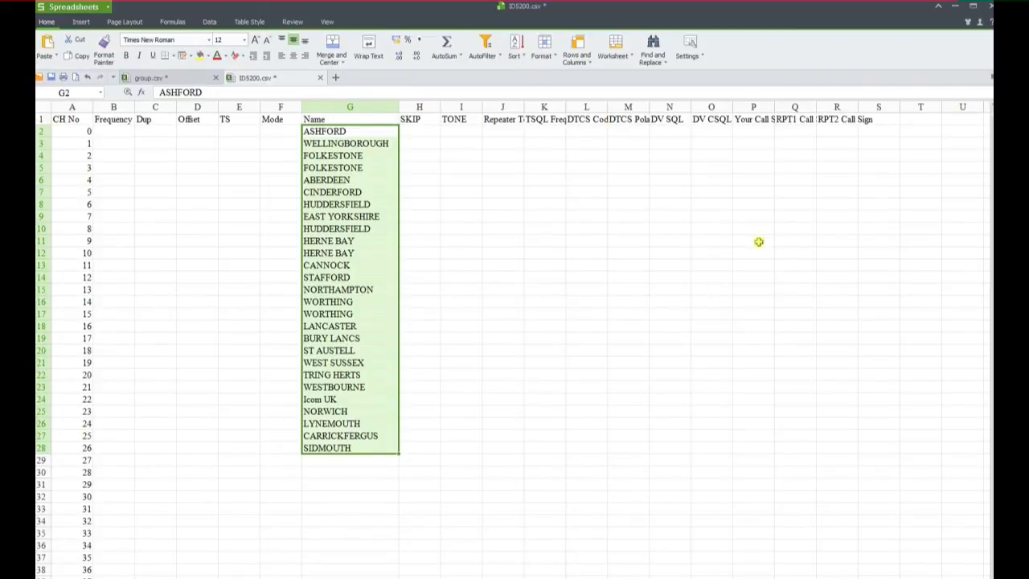